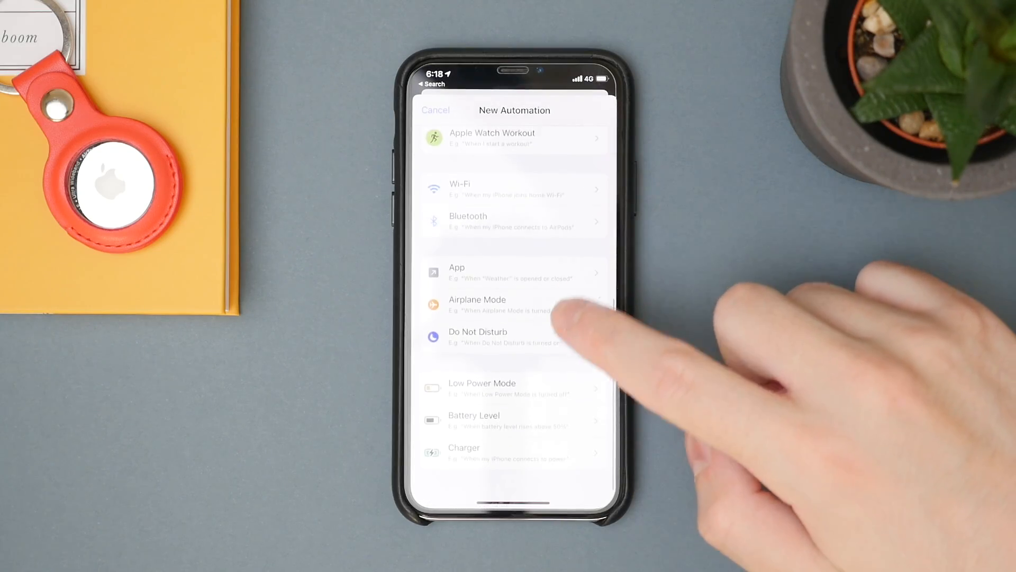
Step: Show the Notifications list with every app's alert status
click(474, 418)
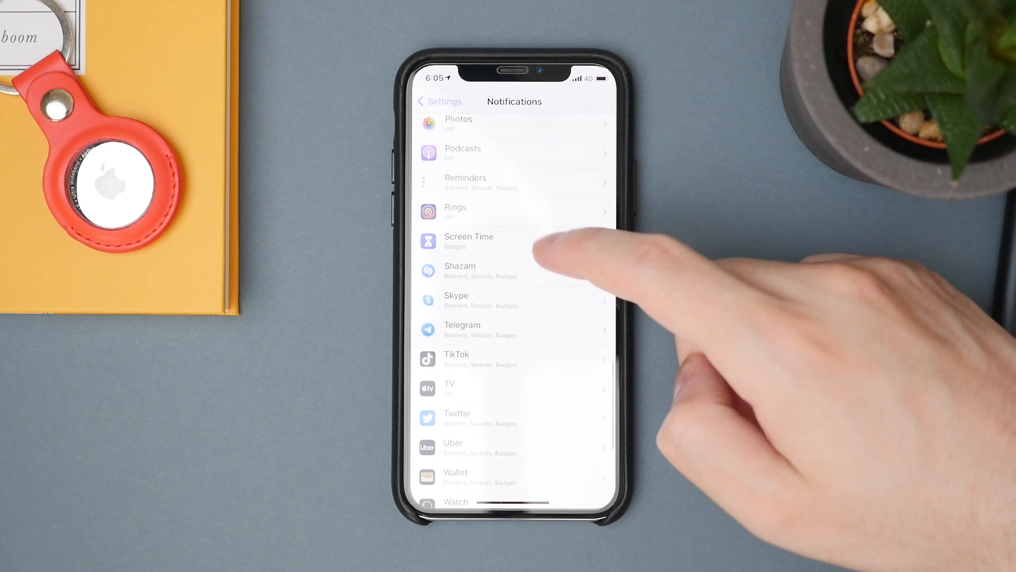
Step: Review Screen Time's and Shazam's notification settings, leaving Screen Time's off
click(469, 240)
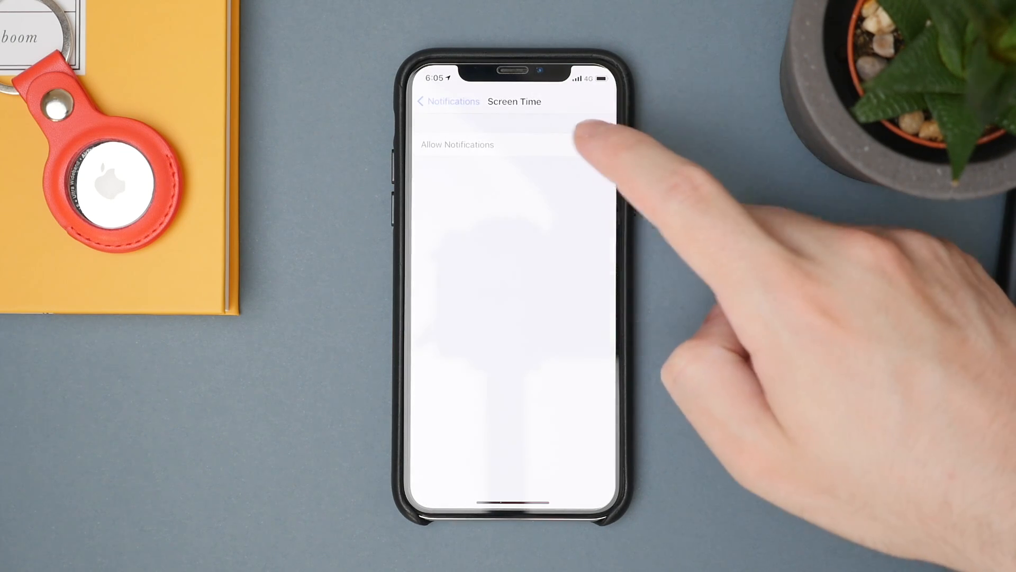
click(446, 102)
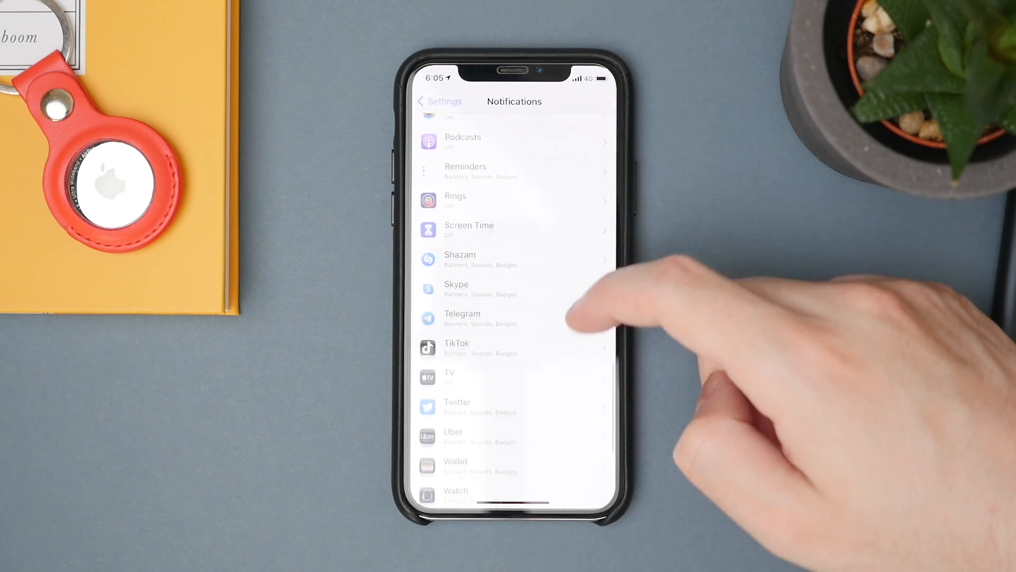
click(470, 258)
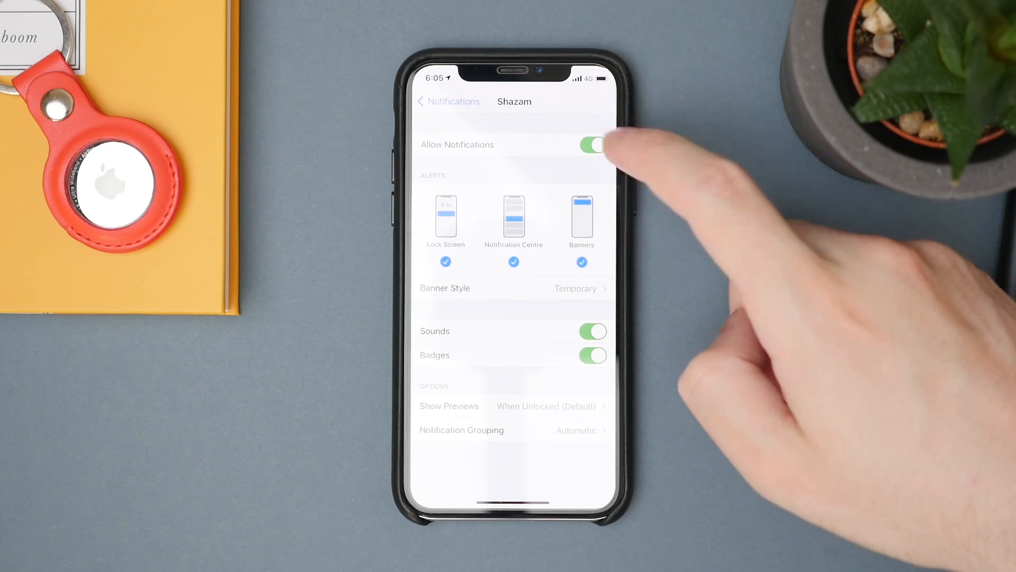
click(447, 102)
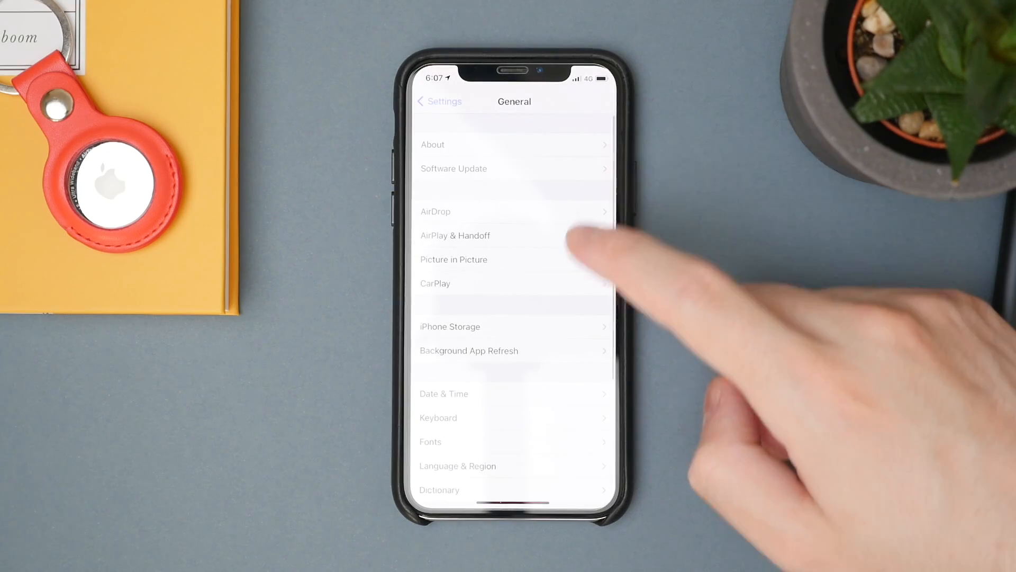
Step: Review the per-app toggles under Background App Refresh
click(469, 350)
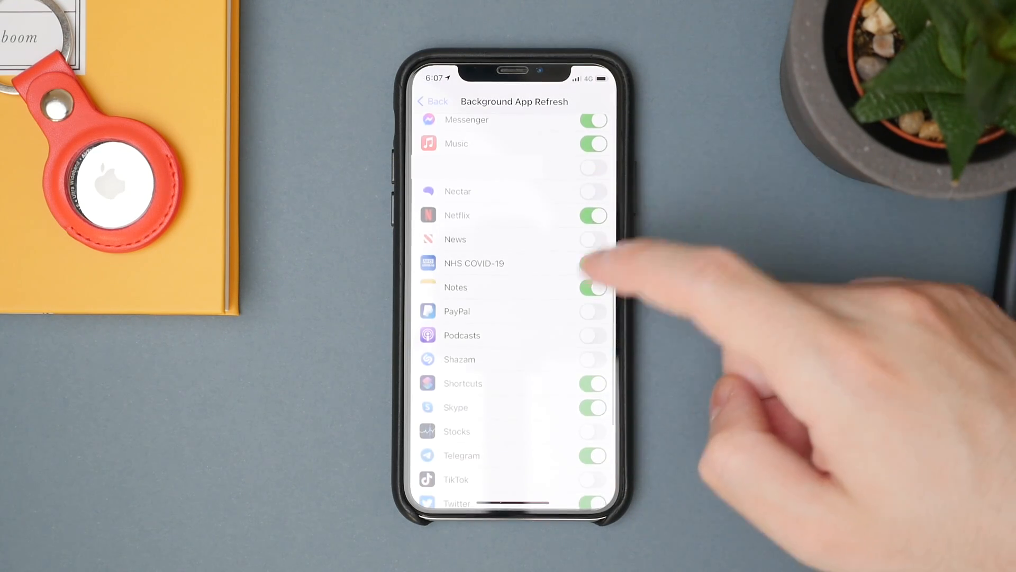
scroll(up, 3)
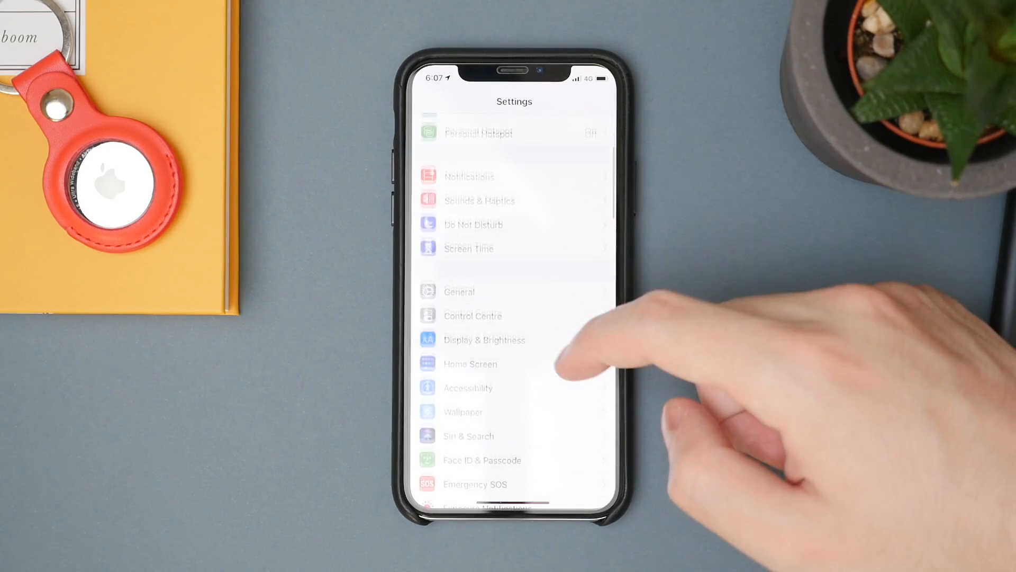
Step: In Display & Brightness, set Auto-Lock to 30 Seconds and switch Raise to Wake off
click(483, 340)
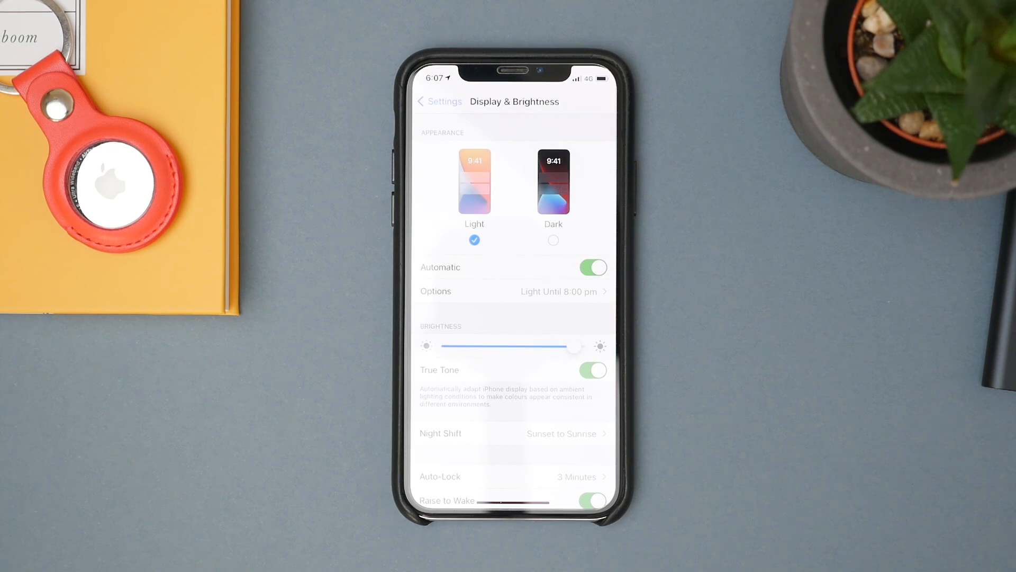
scroll(down, 3)
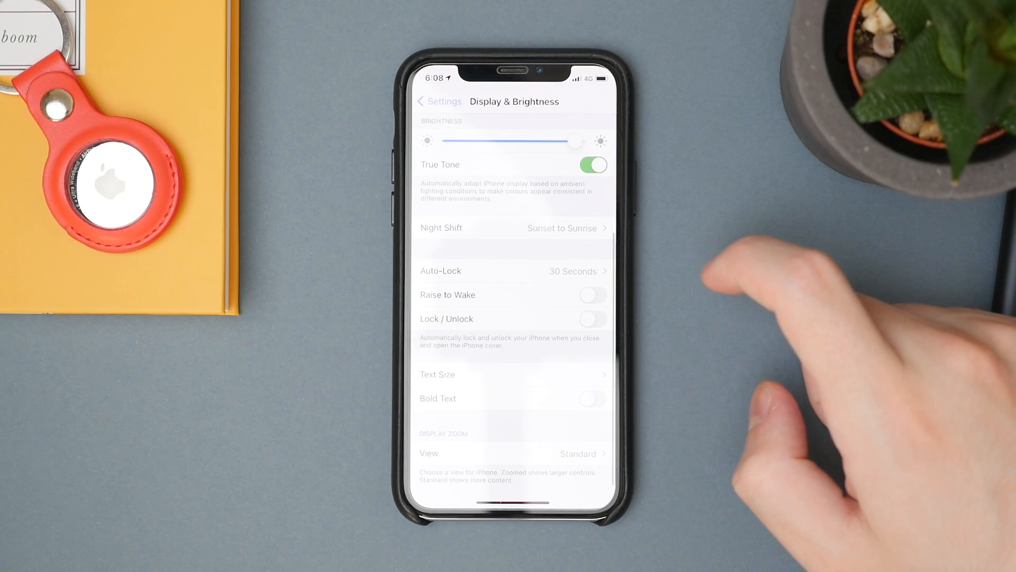
click(591, 295)
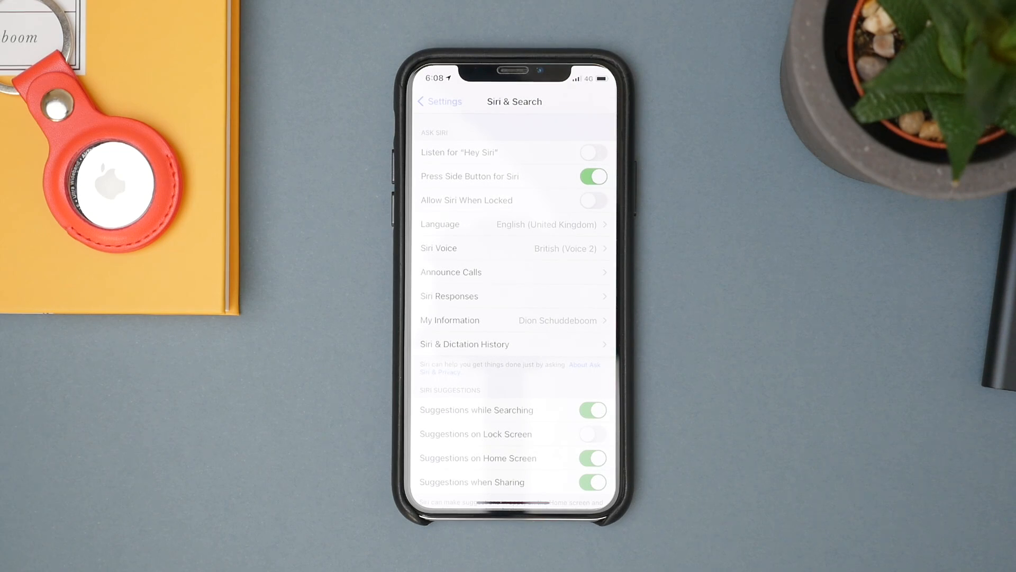
Step: Leave Siri & Search with Hey Siri listening off and return to the main Settings list
click(441, 101)
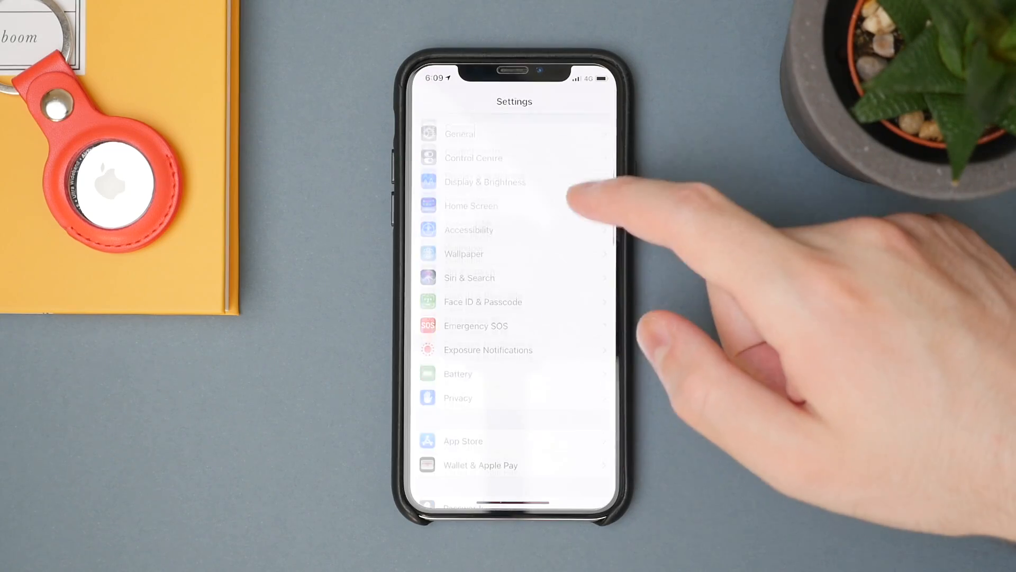
Step: Review each app's permission under Privacy > Location Services
click(457, 397)
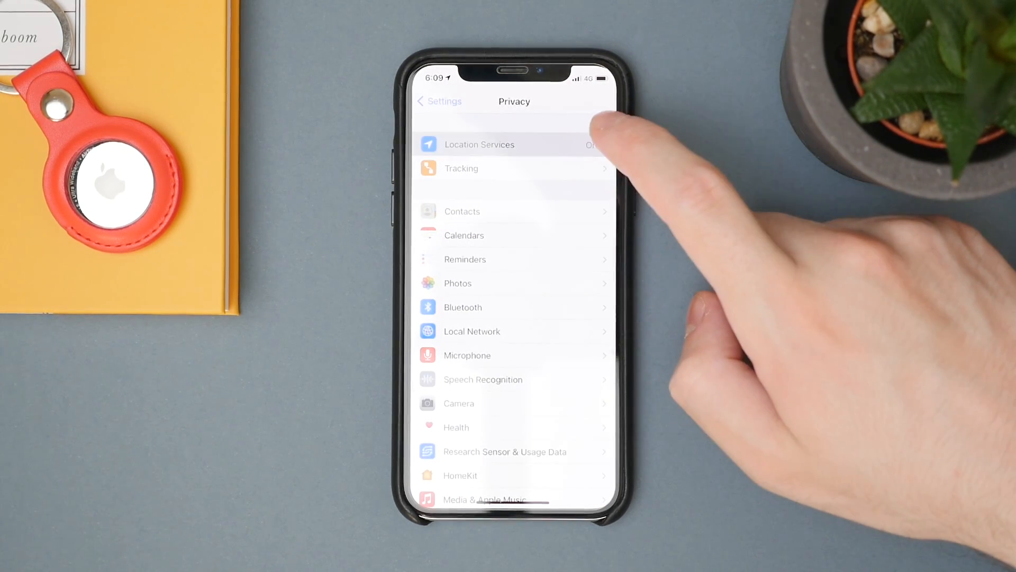
click(479, 145)
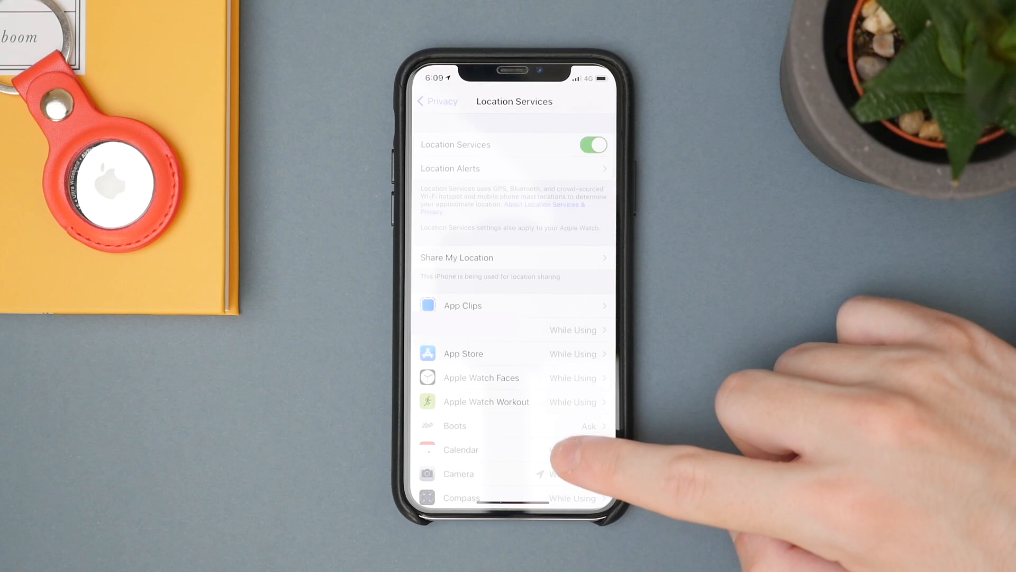
scroll(up, 3)
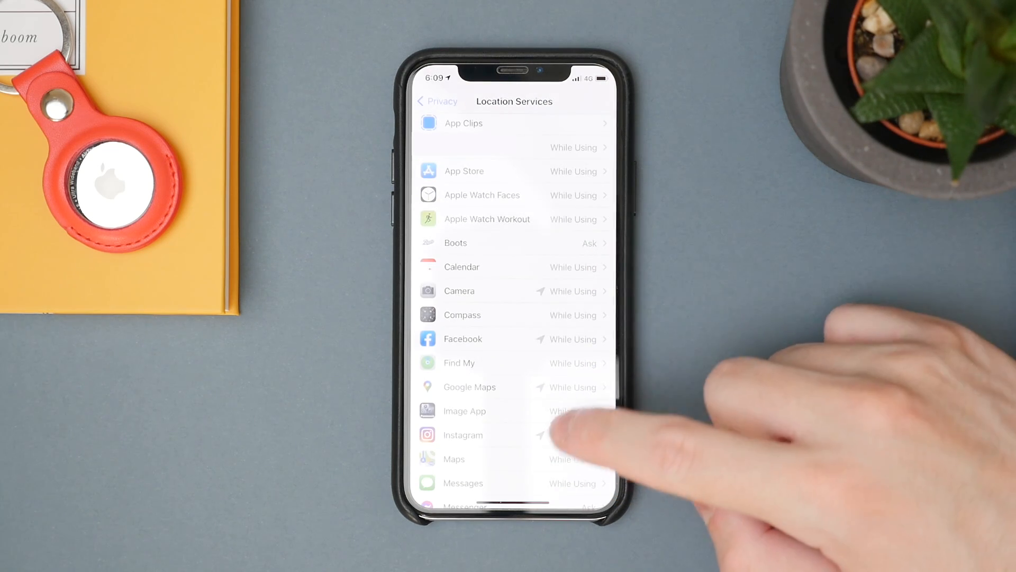
scroll(up, 3)
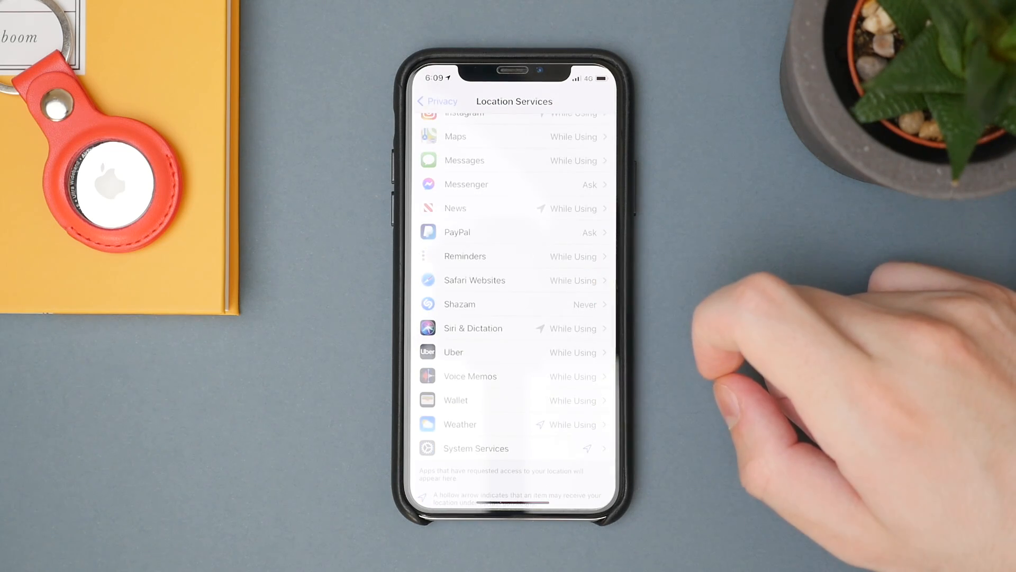
click(513, 304)
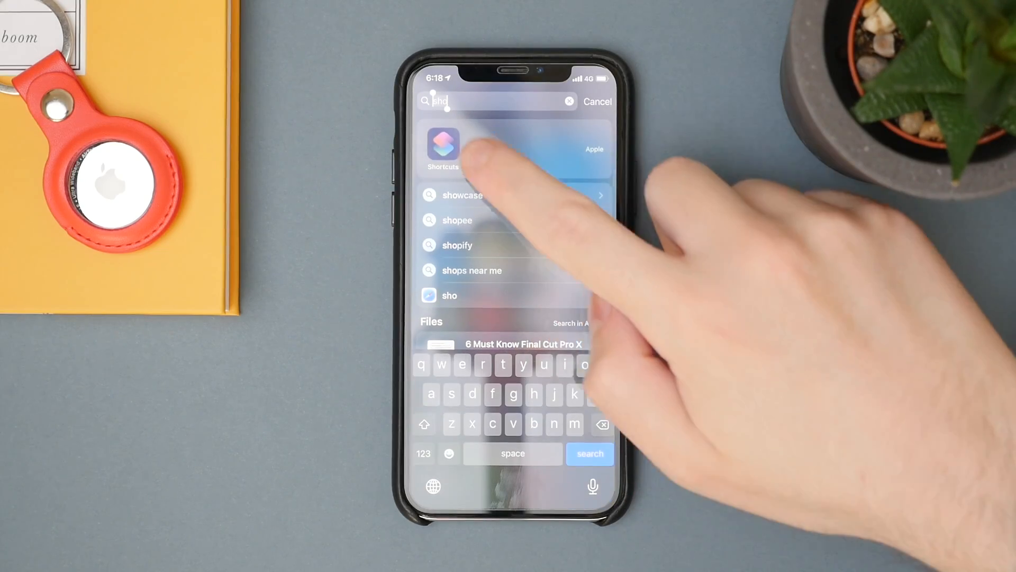
Step: Start a personal automation in Shortcuts triggered when battery level rises above 80%
click(444, 146)
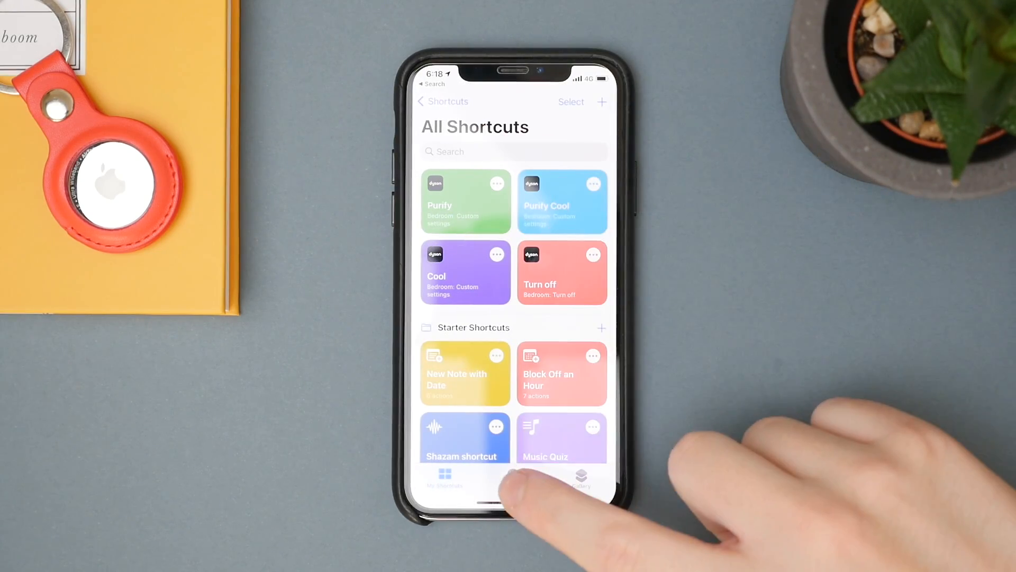
click(512, 476)
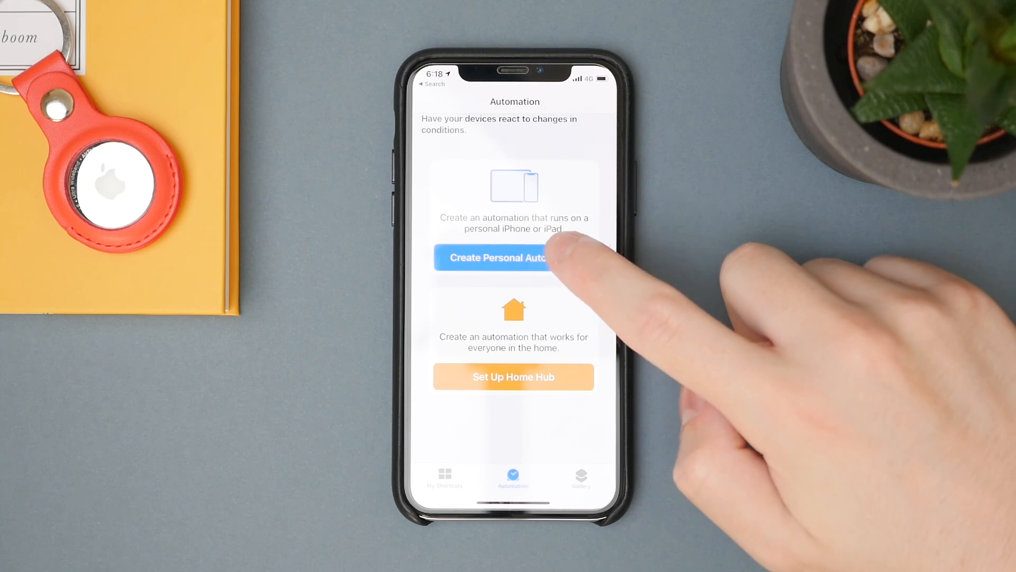
click(513, 257)
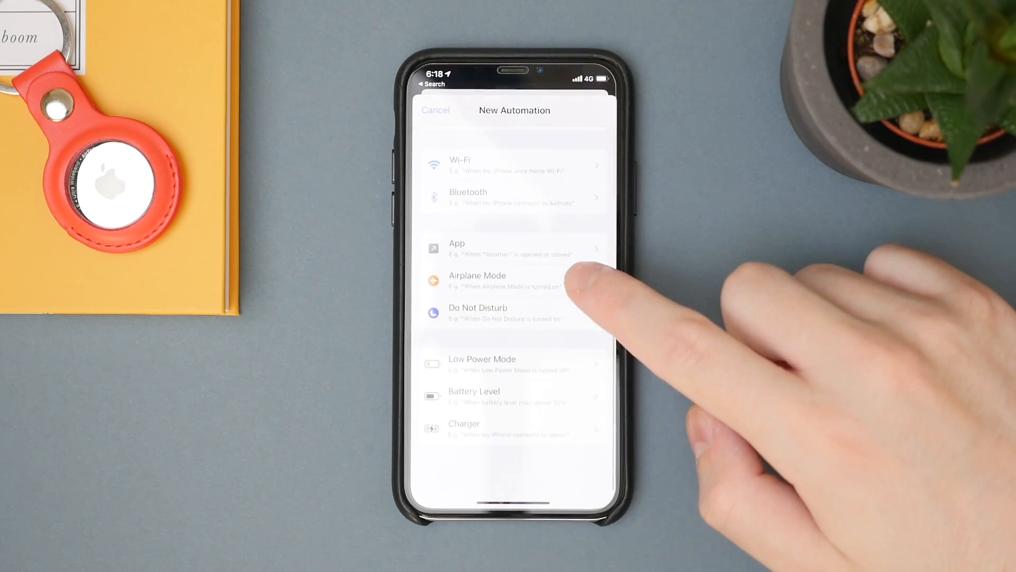
click(474, 395)
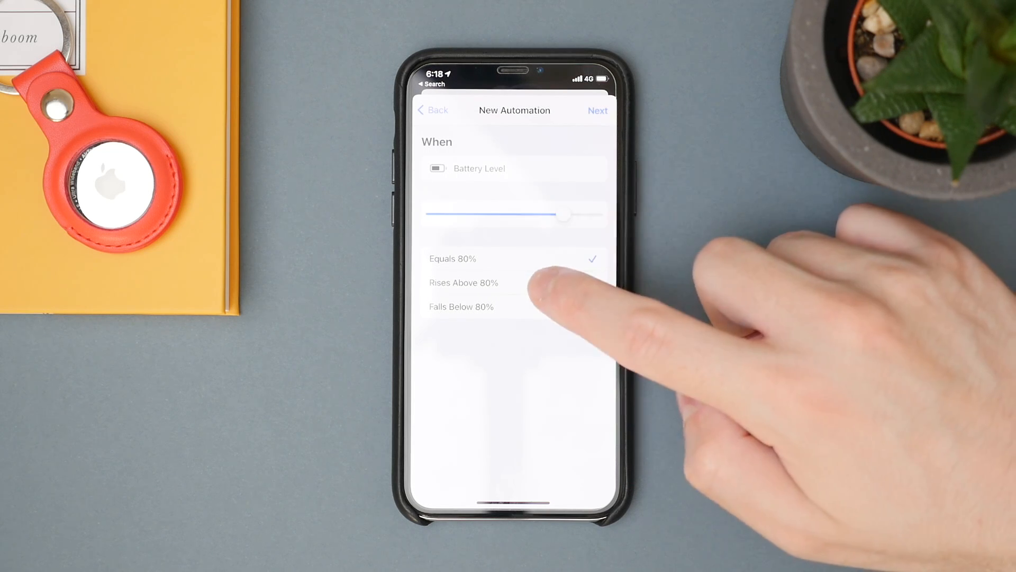
click(463, 281)
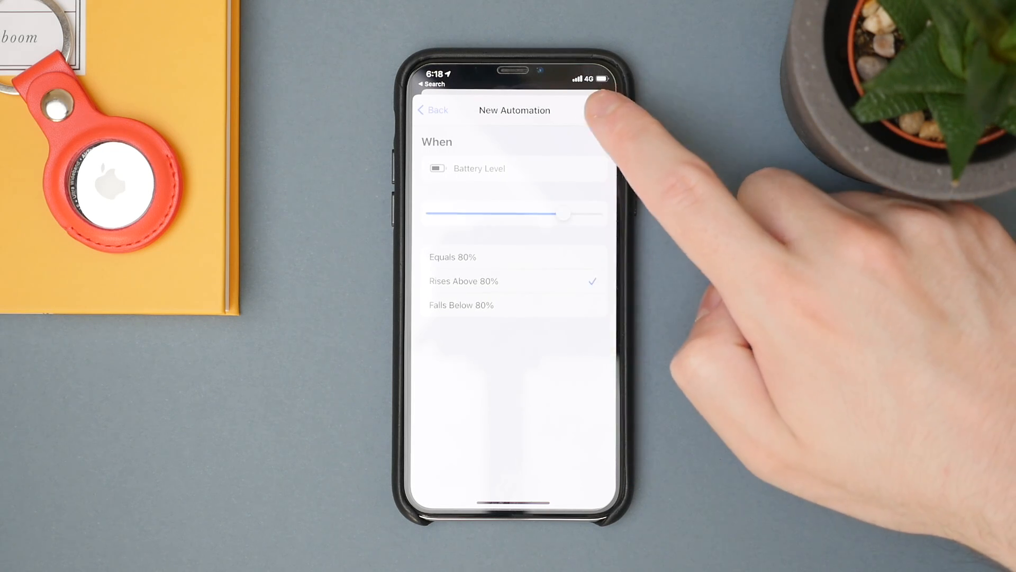
click(590, 110)
text(80% Batt)
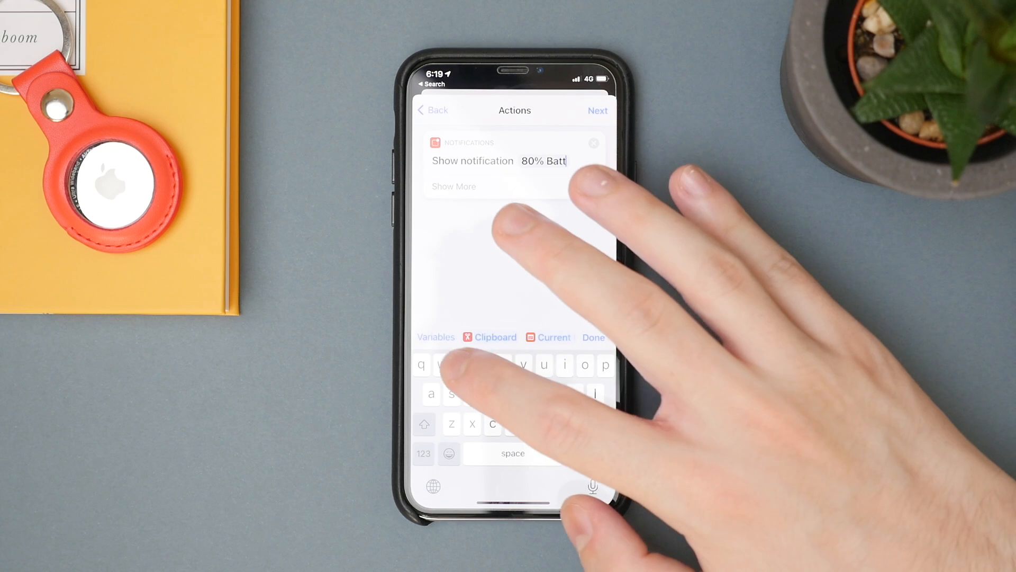
Step: Add a Show Notification action reading '80% Battery' and proceed to the summary
text(ery)
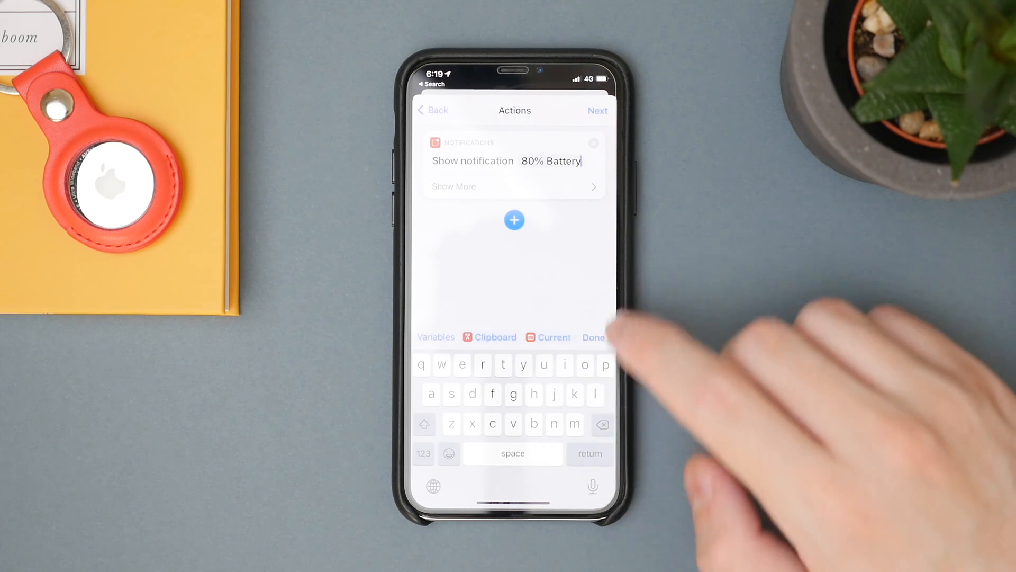
click(515, 186)
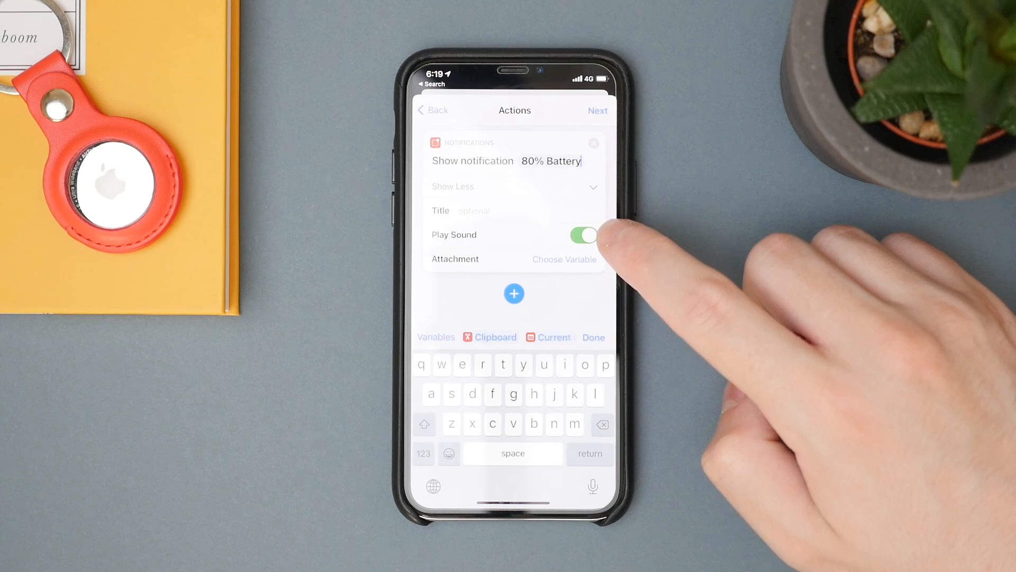
click(596, 110)
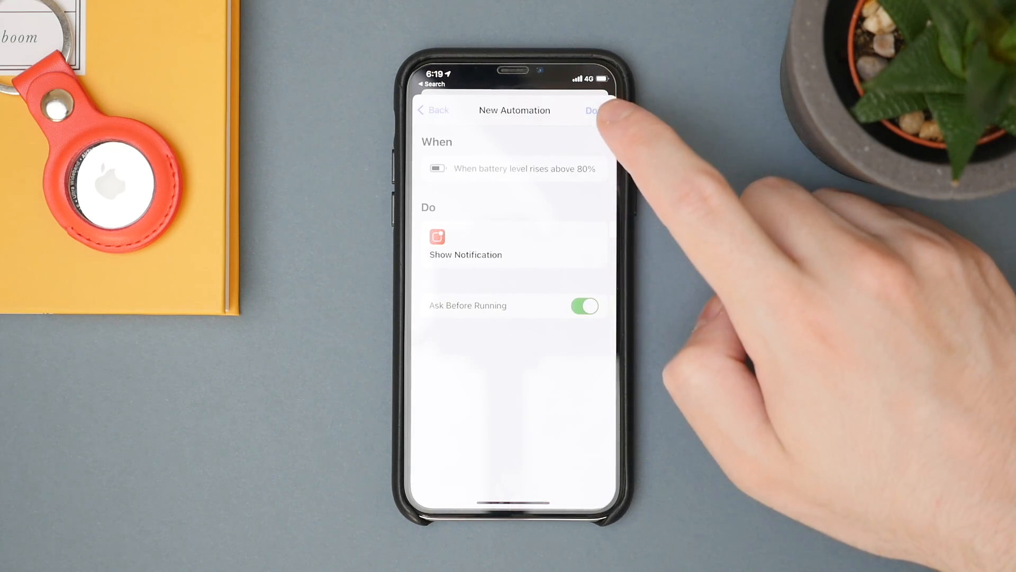